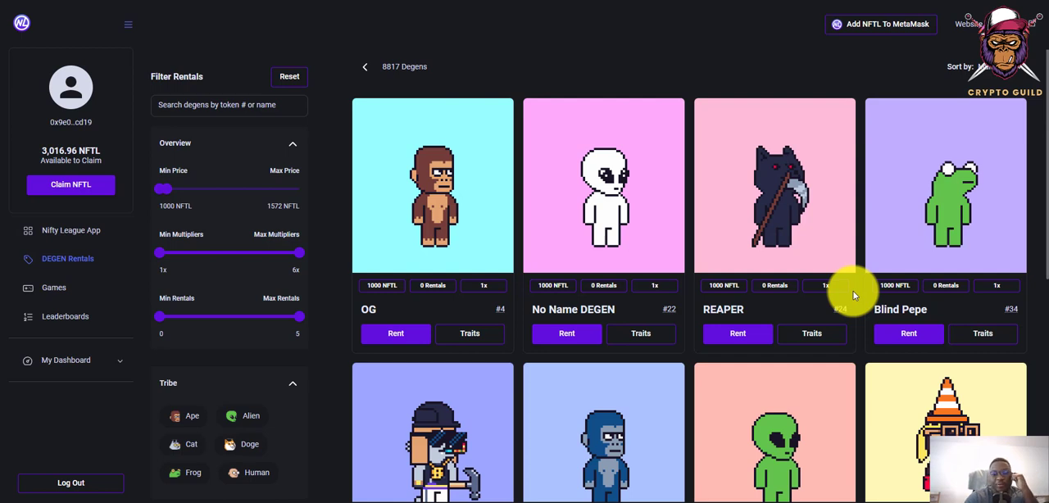
mouse_move(844, 305)
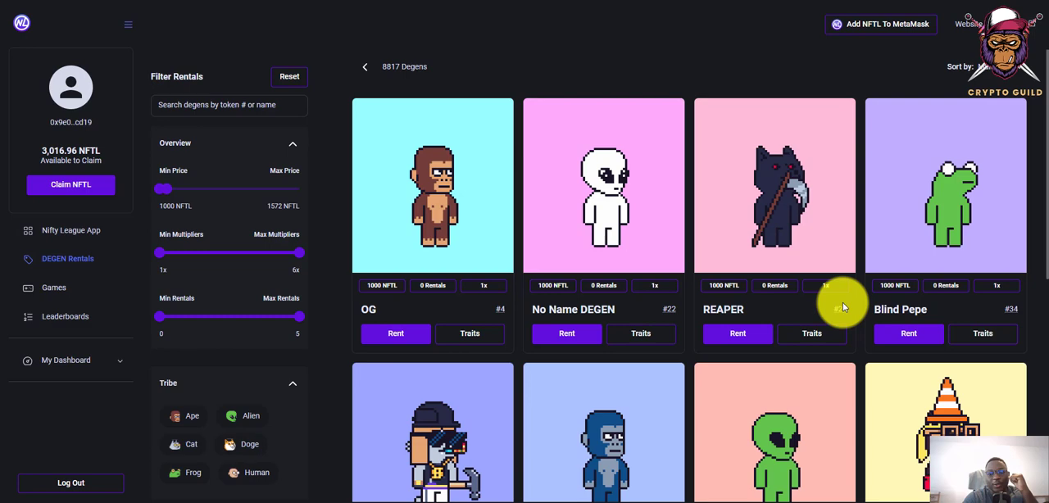
Step: Open the Nifty League App games page listing Nifty Smashers, Nifty Tennis and WEN
scroll("down", 3)
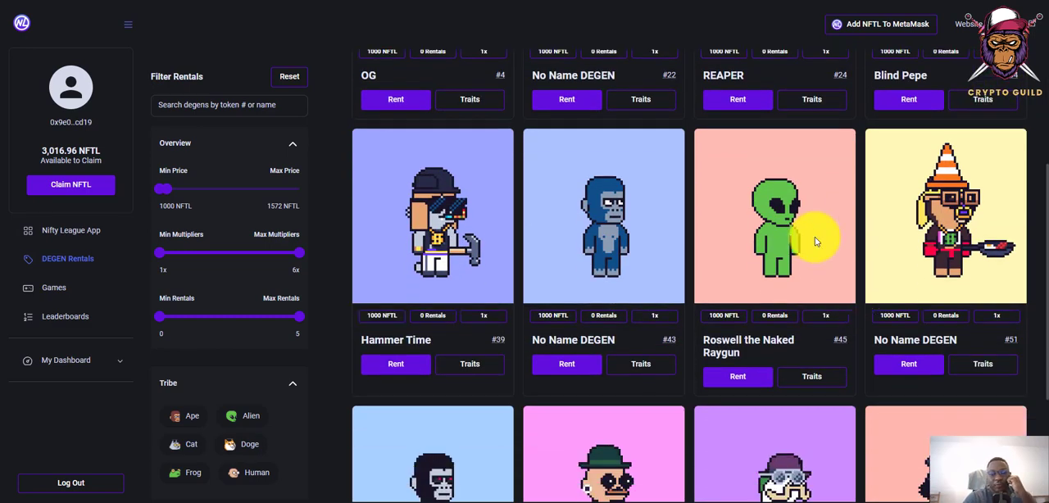
scroll("down", 3)
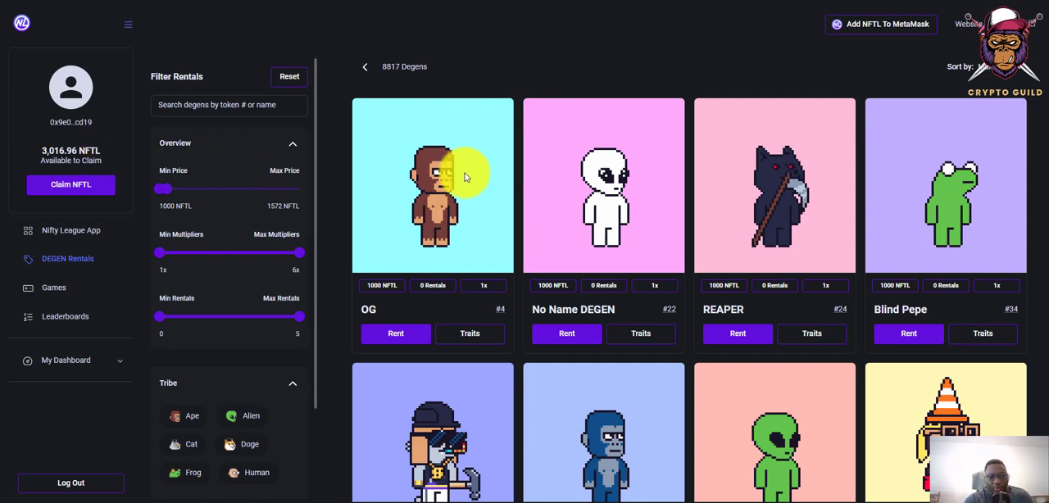
mouse_move(568, 279)
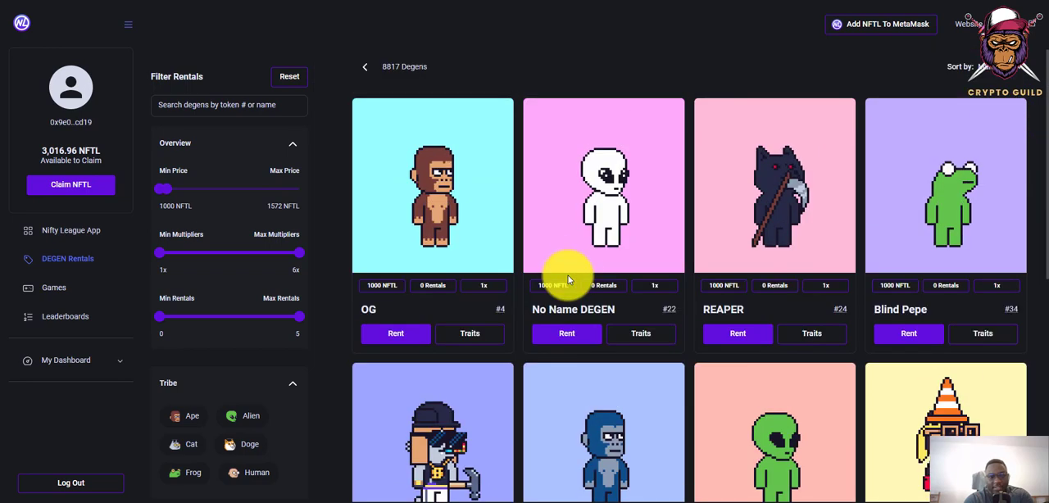
mouse_move(812, 55)
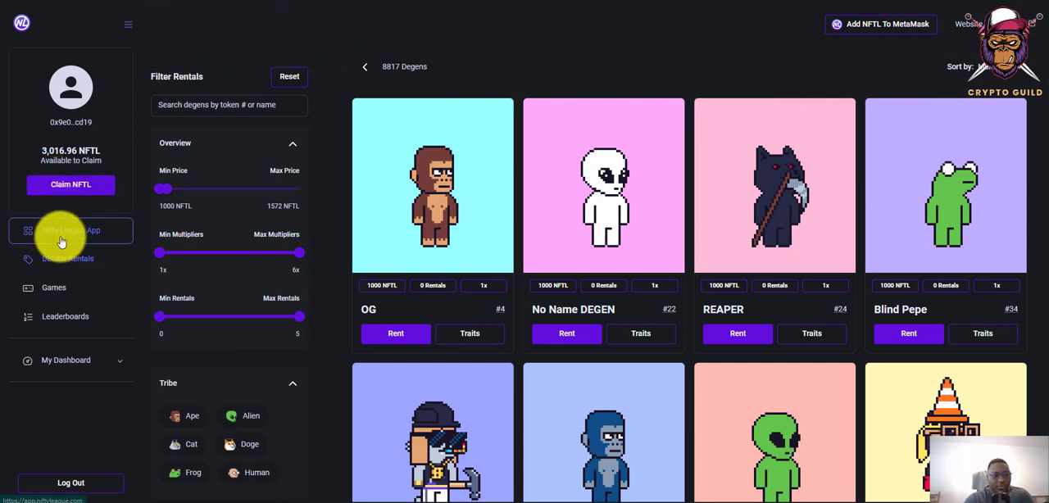
left_click(53, 287)
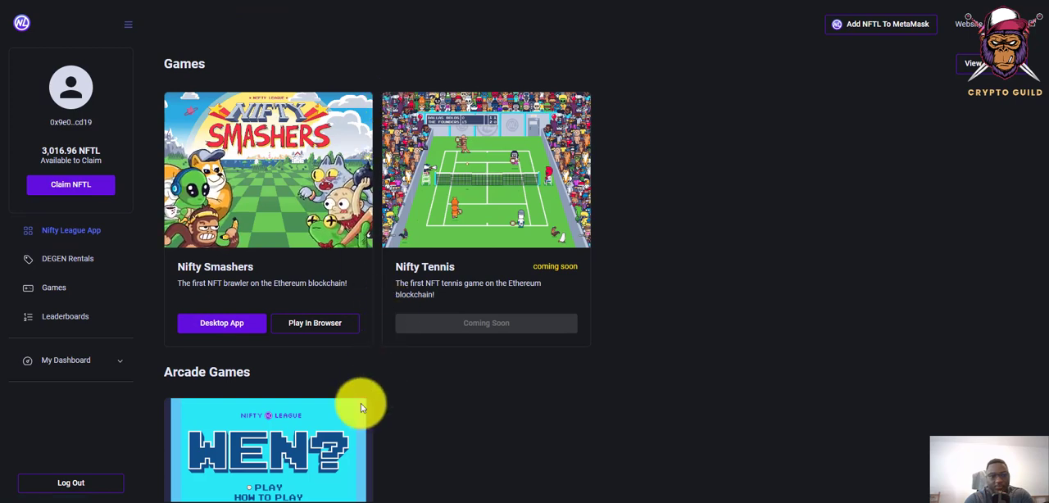
mouse_move(258, 327)
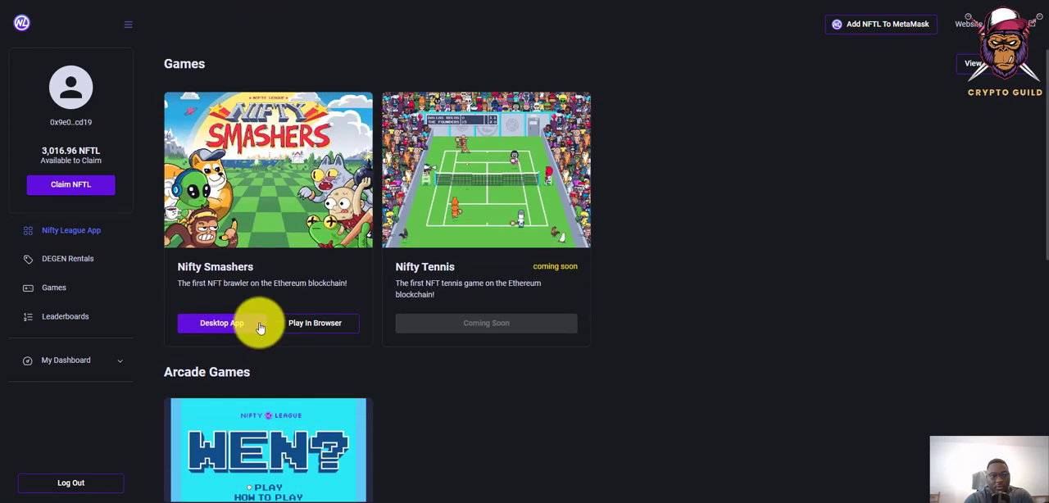
scroll("down", 3)
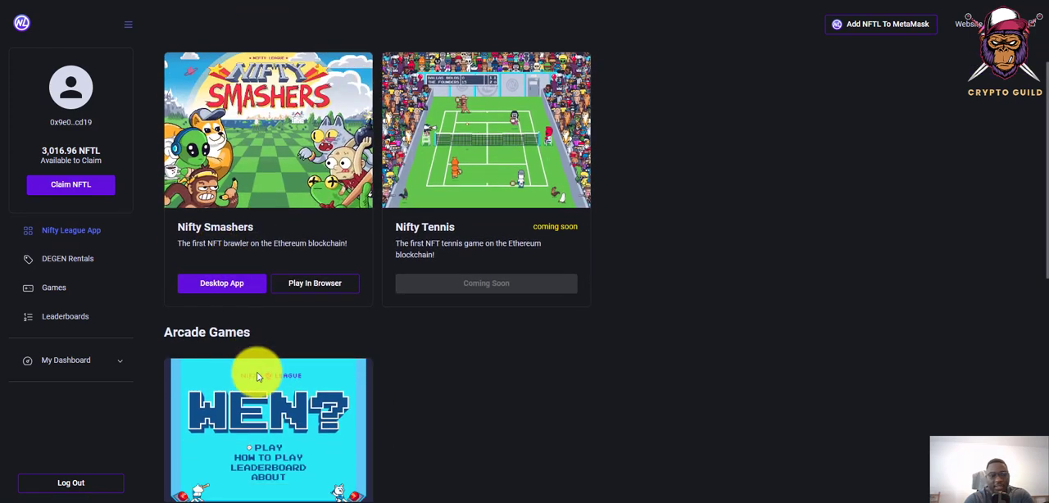
scroll("down", 3)
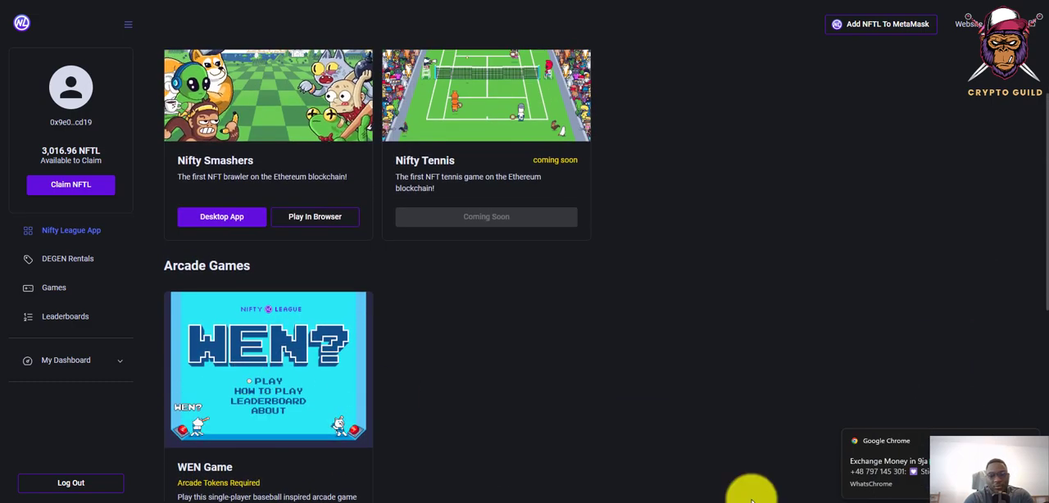
mouse_move(328, 164)
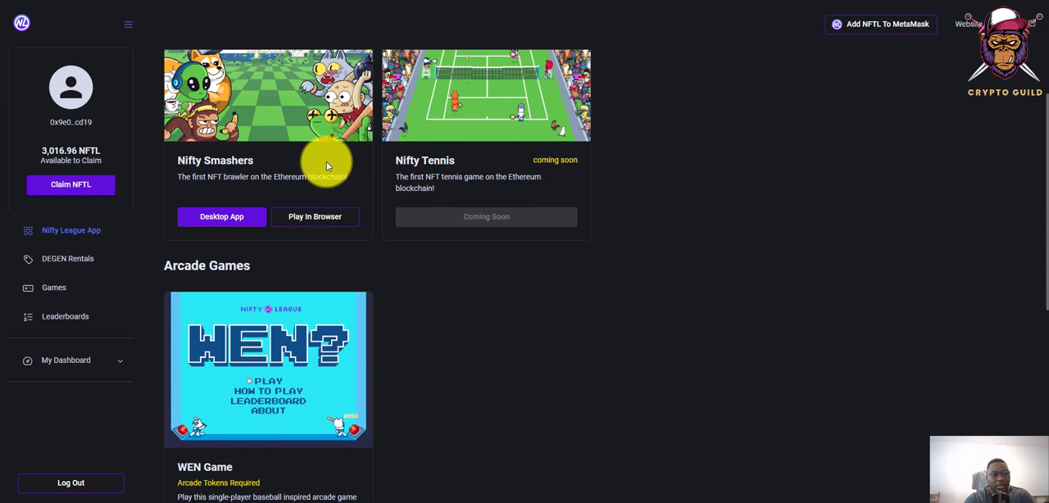
mouse_move(139, 99)
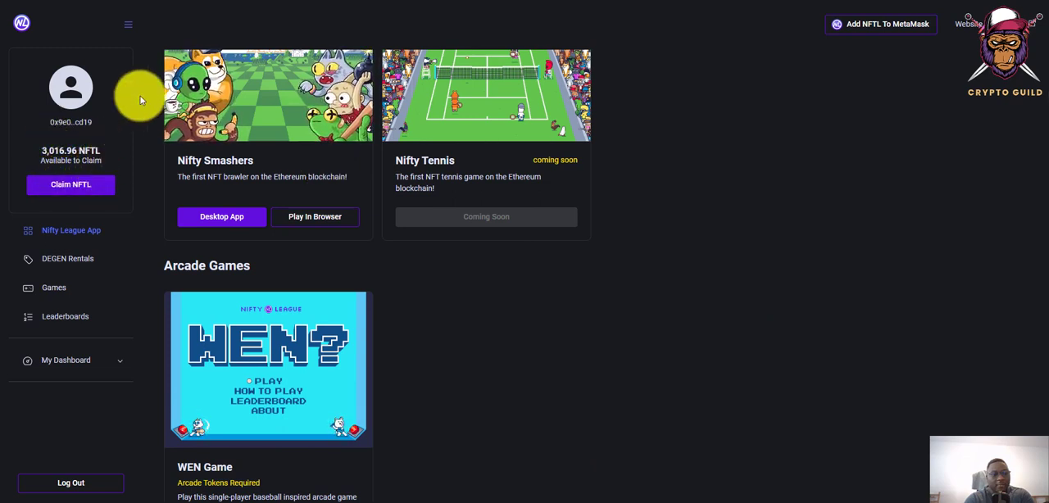
mouse_move(299, 145)
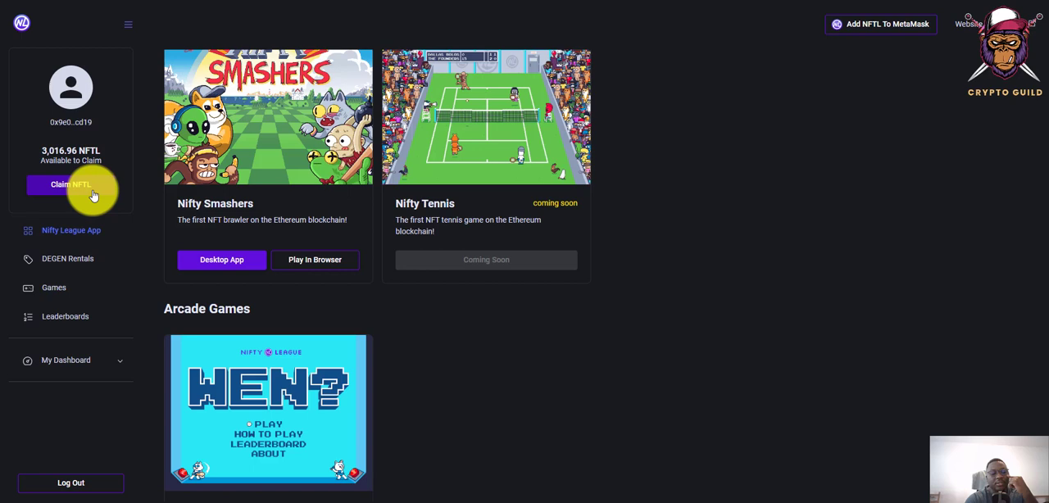
mouse_move(876, 368)
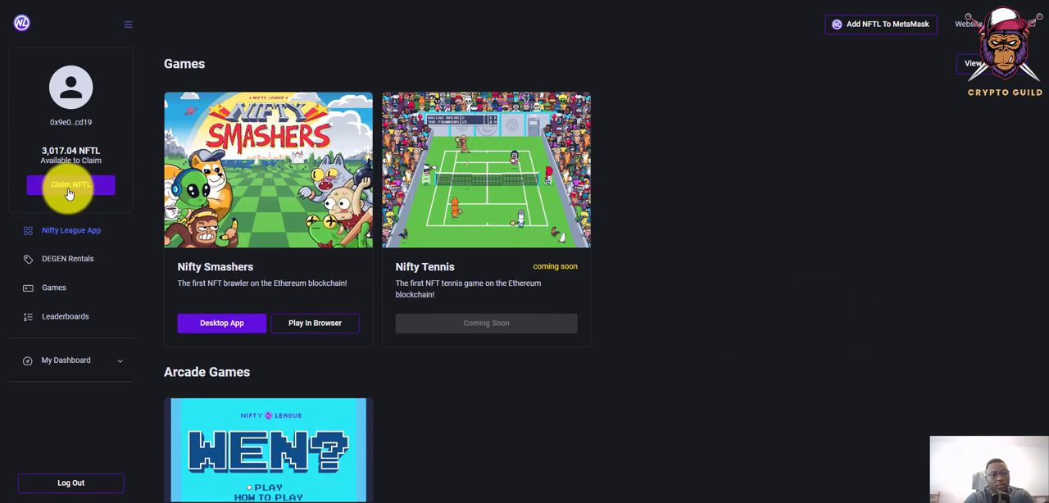
Step: Claim about 3,017 NFTL and approve the transaction in MetaMask
left_click(70, 185)
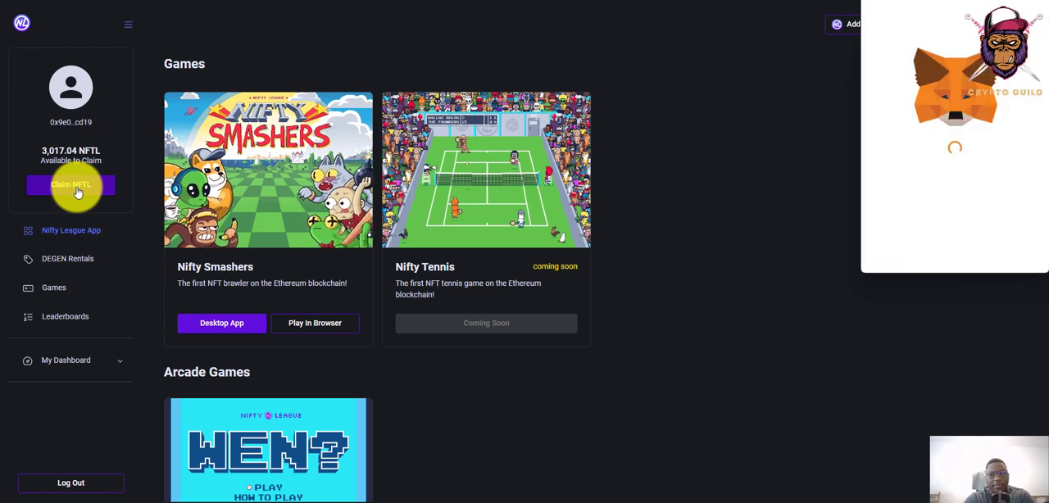
left_click(70, 185)
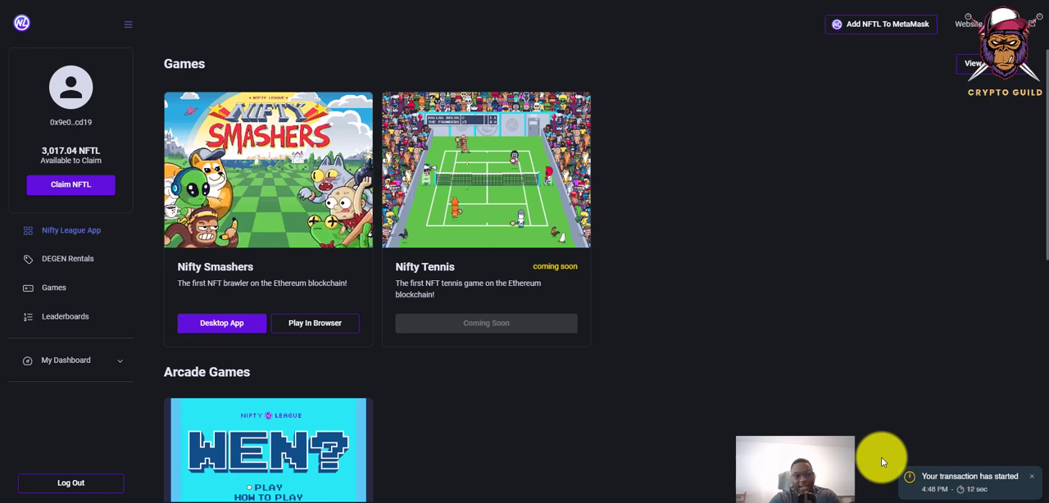
mouse_move(885, 443)
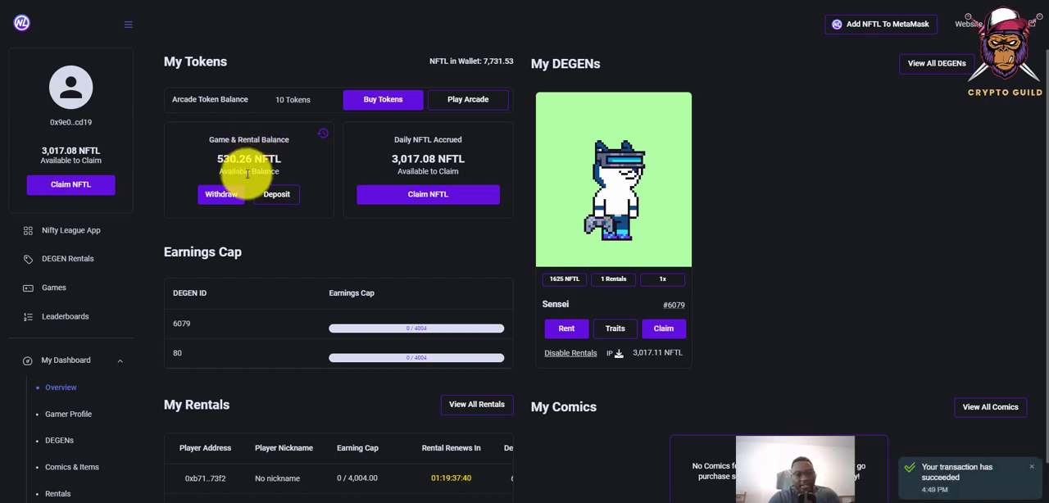
Step: Review the Overview balances: 0.00 NFTL to claim, about 10,748.68 NFTL in wallet
scroll("down", 3)
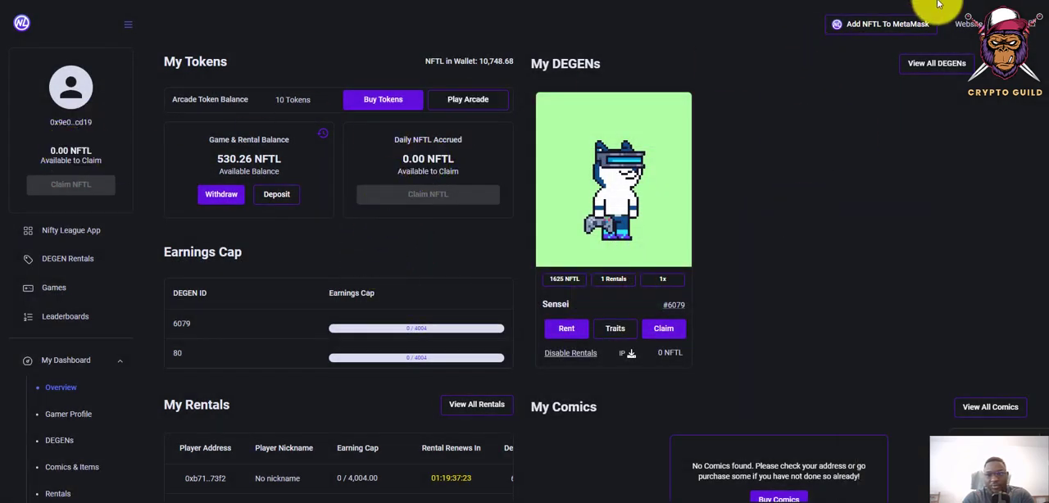
mouse_move(967, 16)
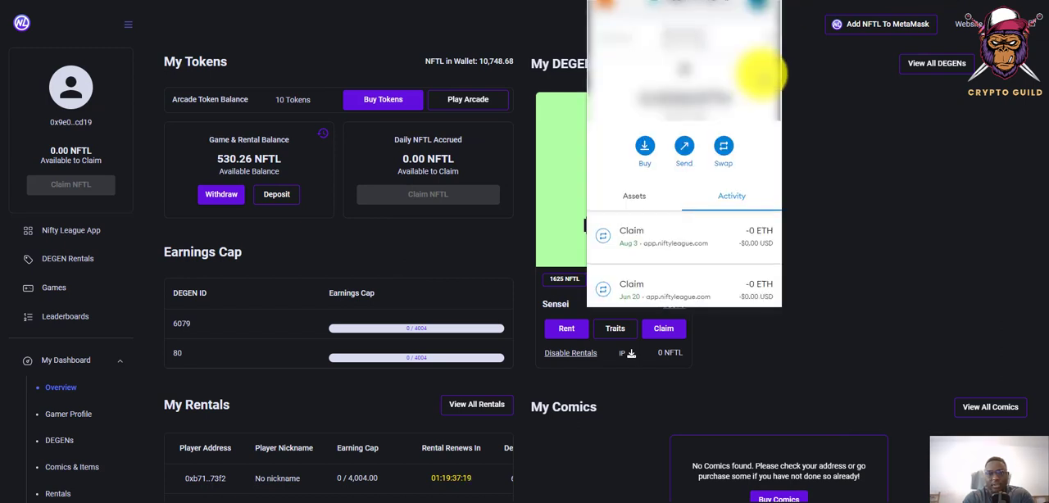
Step: View MetaMask's Assets list down to the NFTL balance of about 10,748.66
left_click(635, 196)
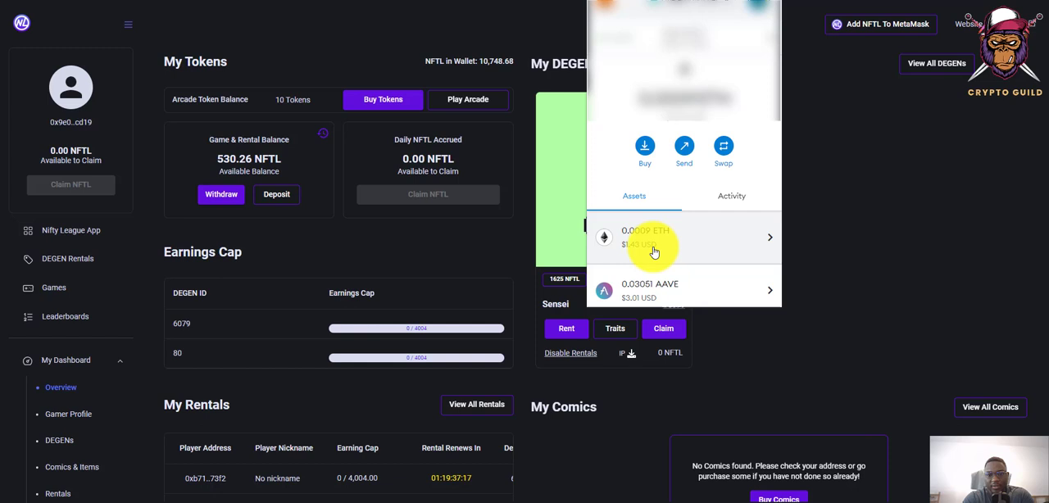
scroll("down", 3)
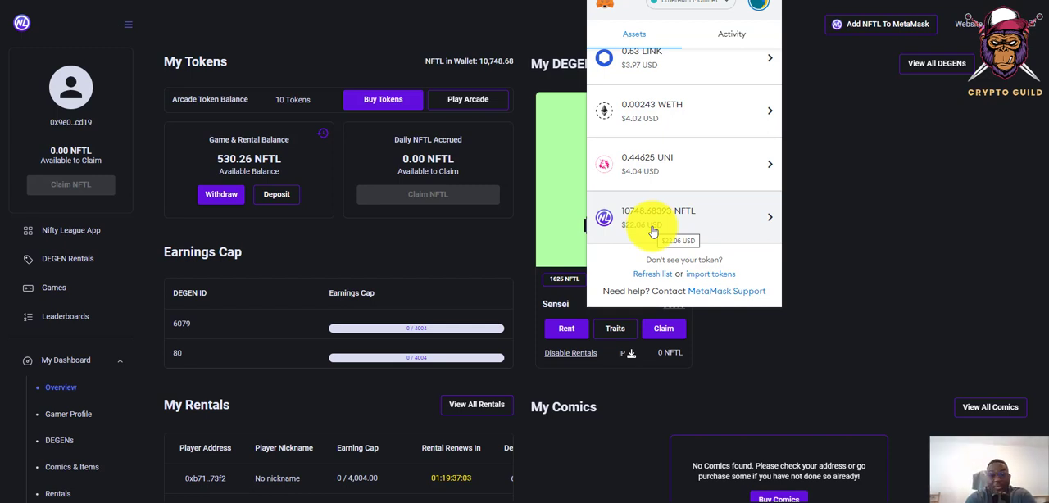
mouse_move(625, 251)
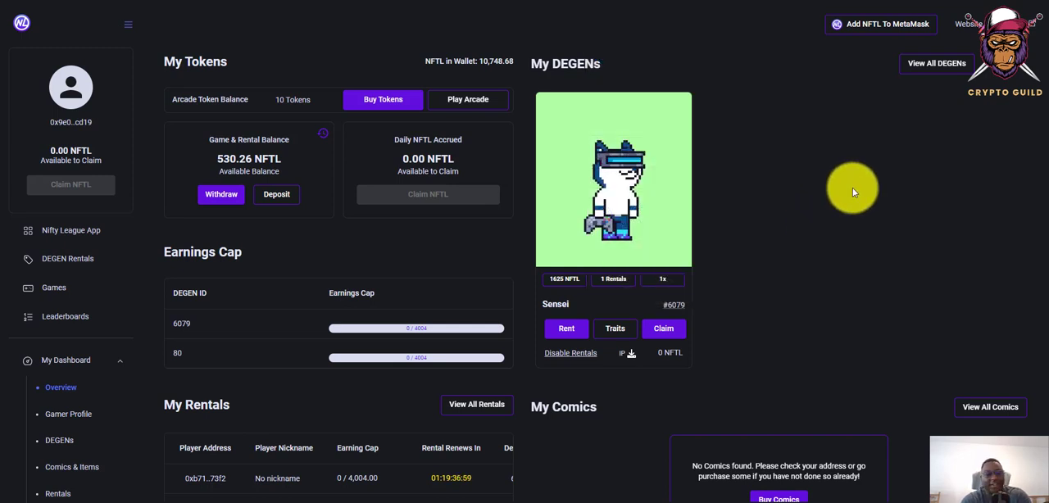
scroll("down", 3)
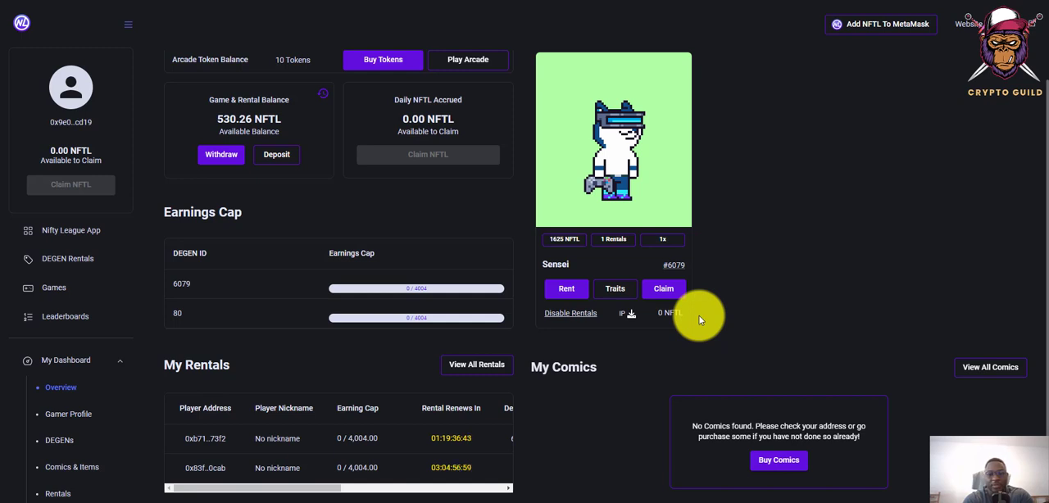
scroll("down", 3)
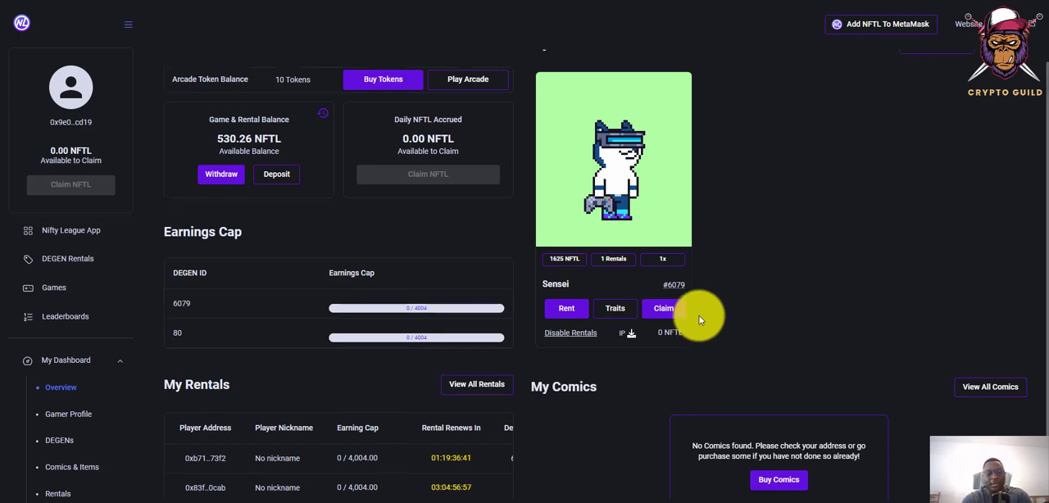
mouse_move(720, 338)
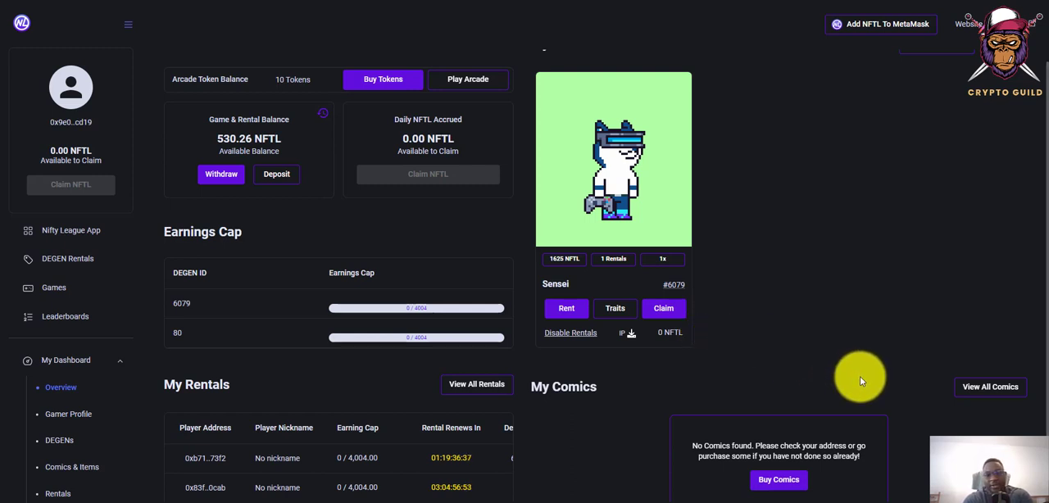
mouse_move(835, 392)
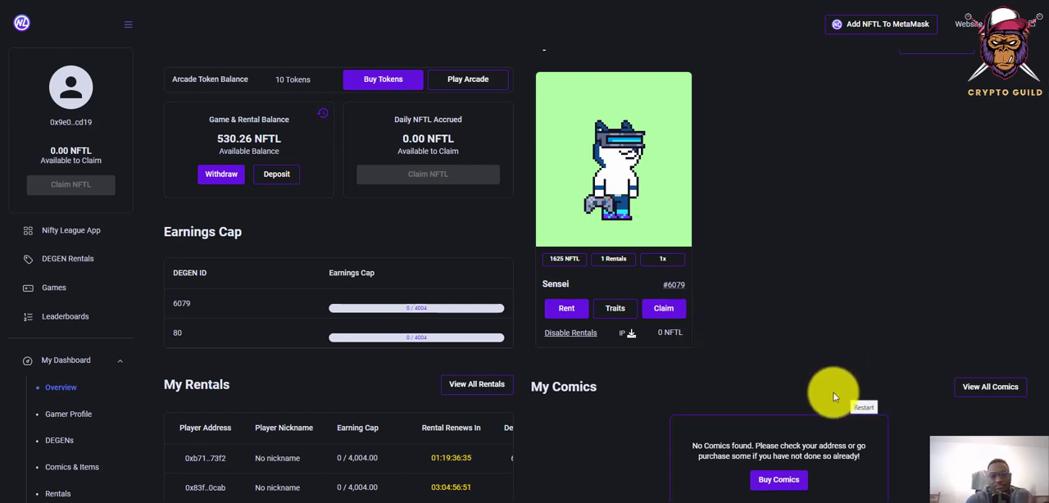